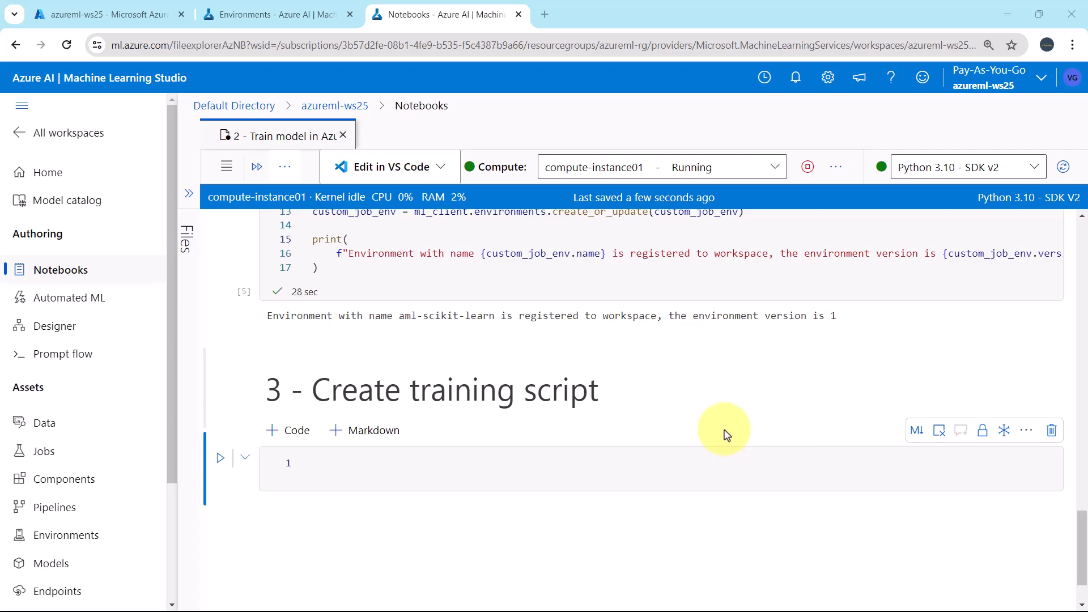
pyautogui.moveTo(618, 425)
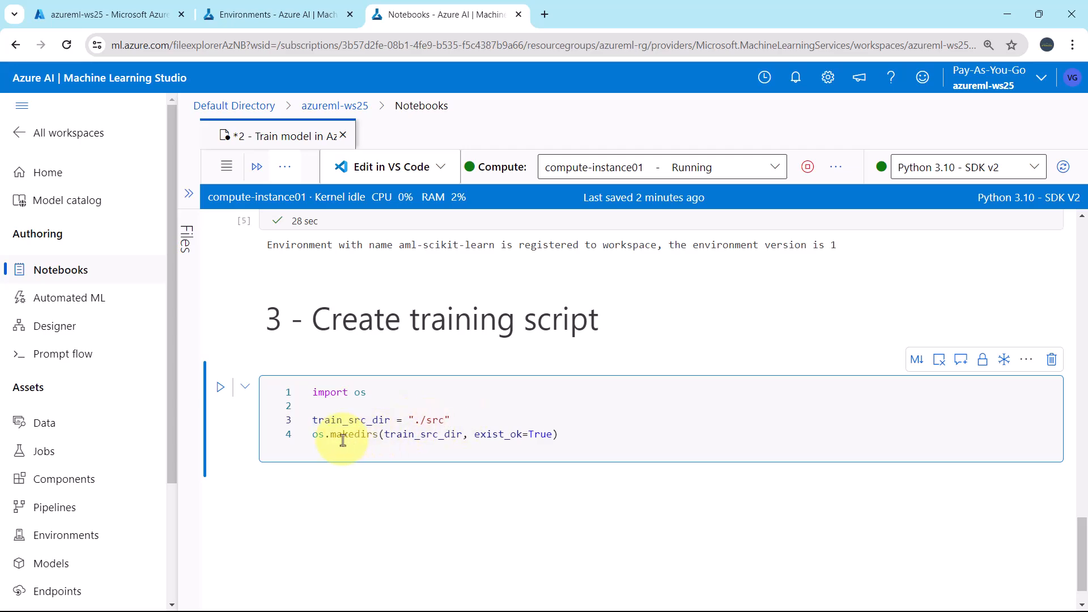
pyautogui.moveTo(340, 433)
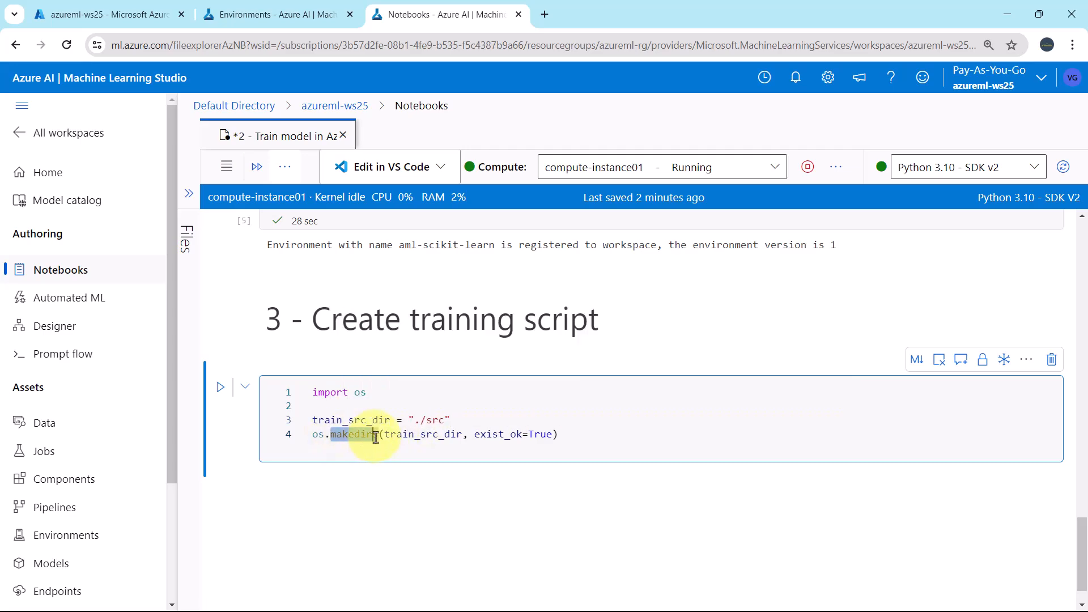
# - Run the ./src cell, confirm the src folder appears in Files, then add an empty code cell
pyautogui.click(220, 386)
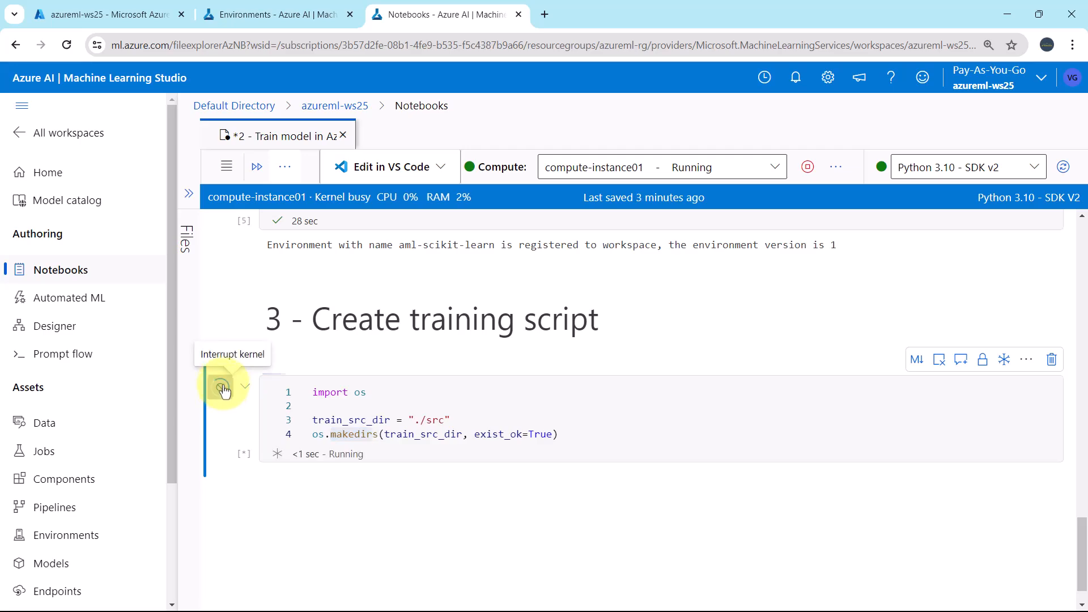
pyautogui.click(189, 193)
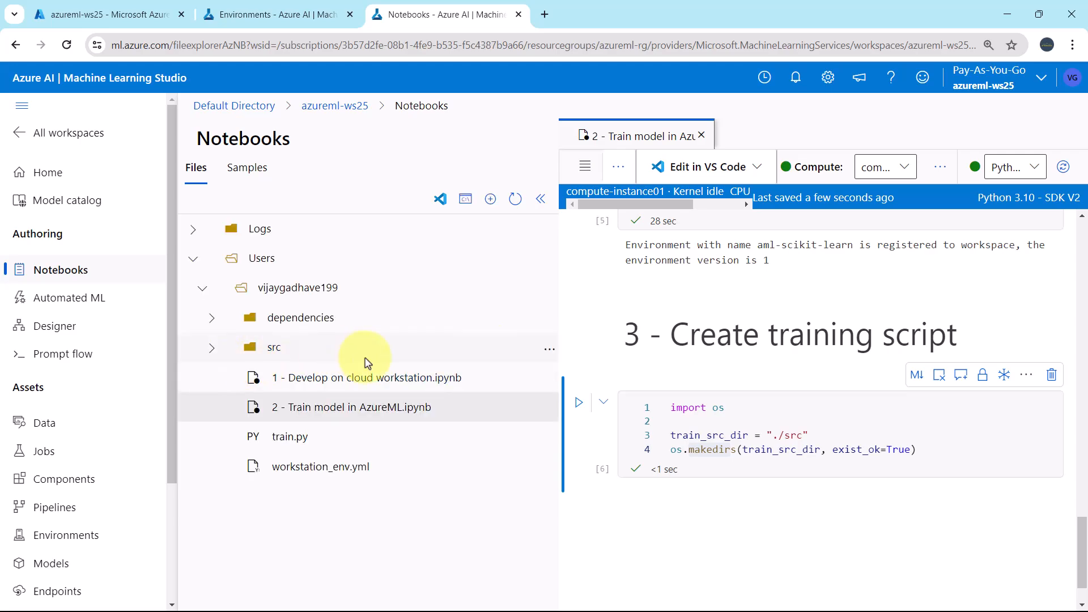
pyautogui.click(540, 198)
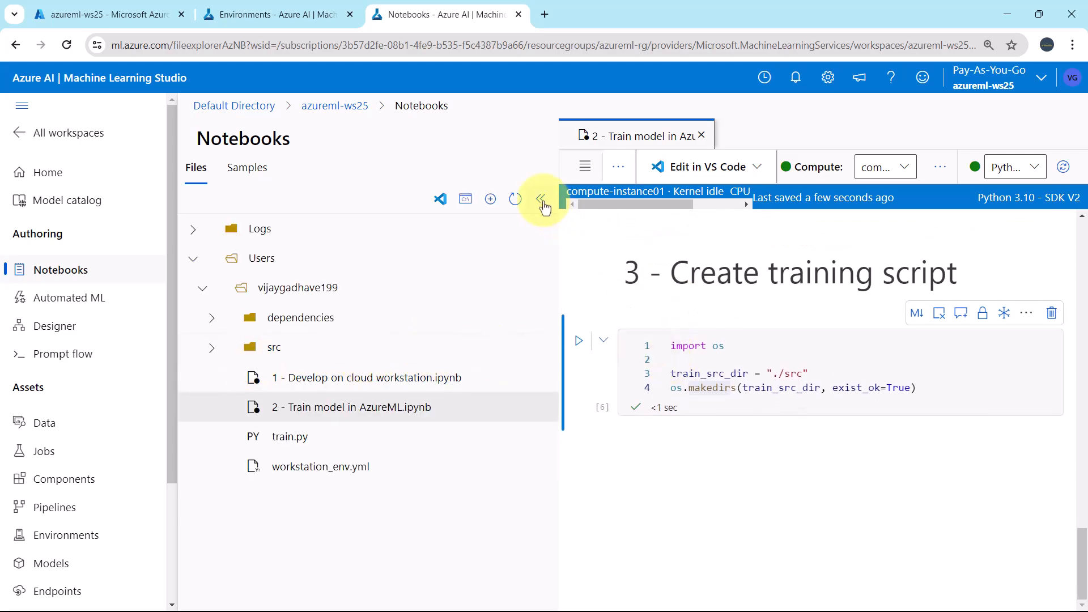
pyautogui.click(543, 201)
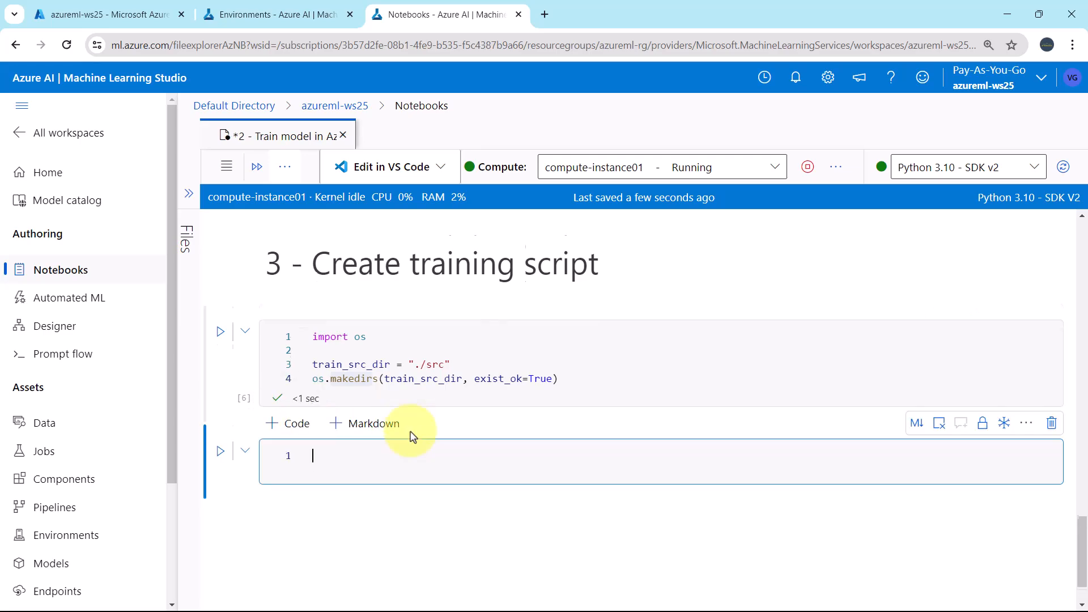
pyautogui.scroll(-3)
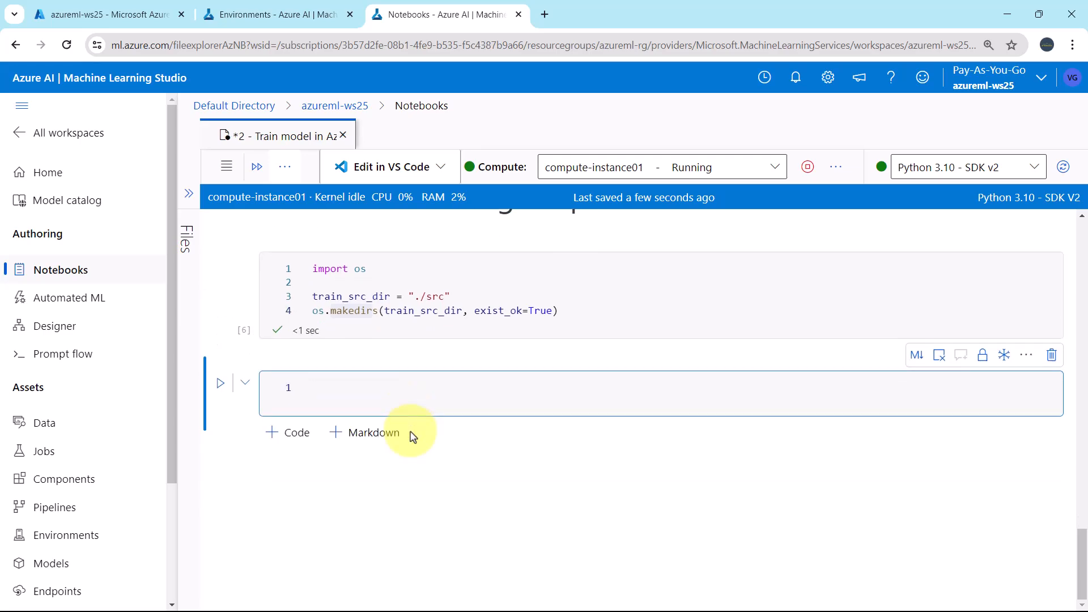
# - Paste the %%writefile {train_src_dir}/main.py training script into the new cell and save the notebook
pyautogui.click(406, 387)
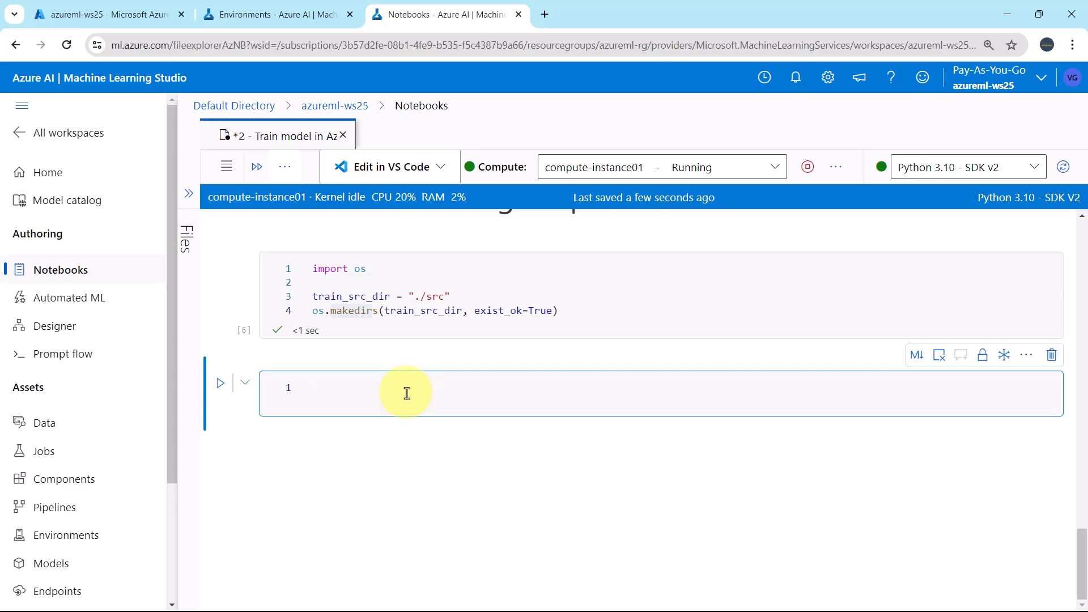
pyautogui.scroll(-3)
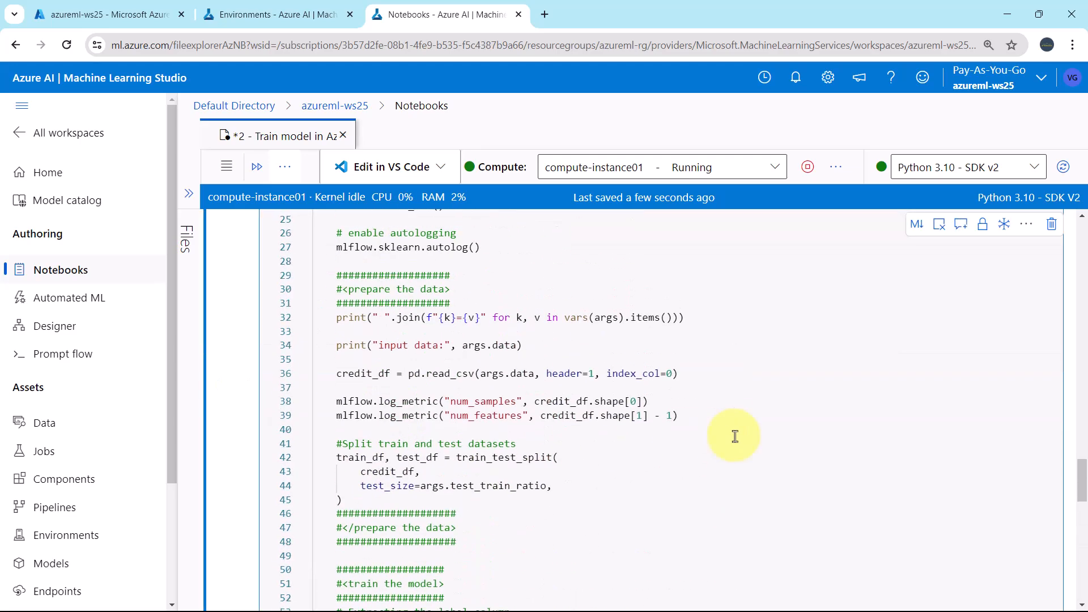
pyautogui.scroll(3)
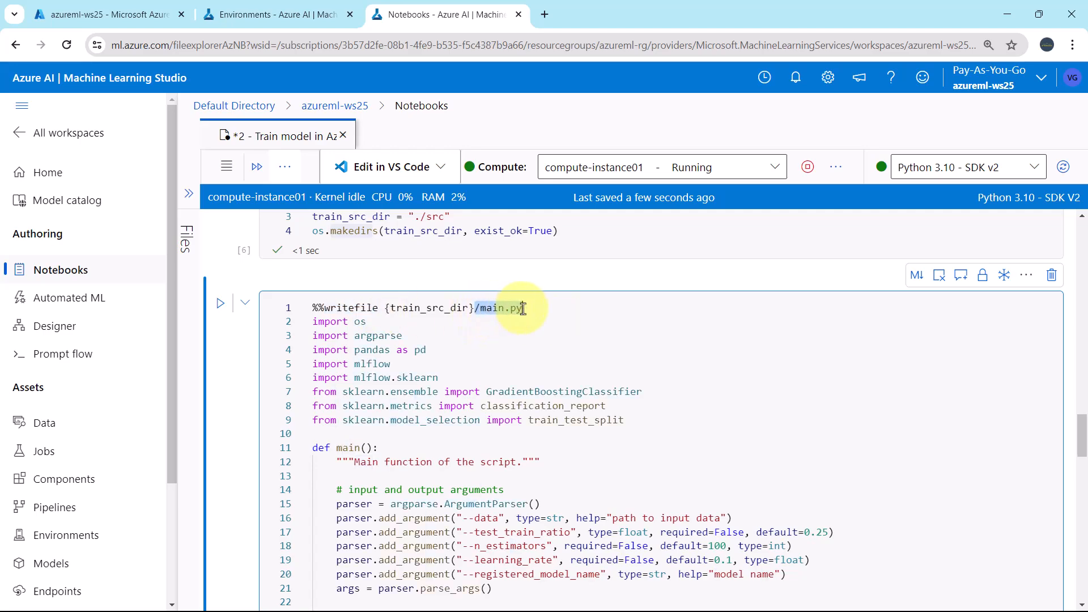
pyautogui.moveTo(553, 309)
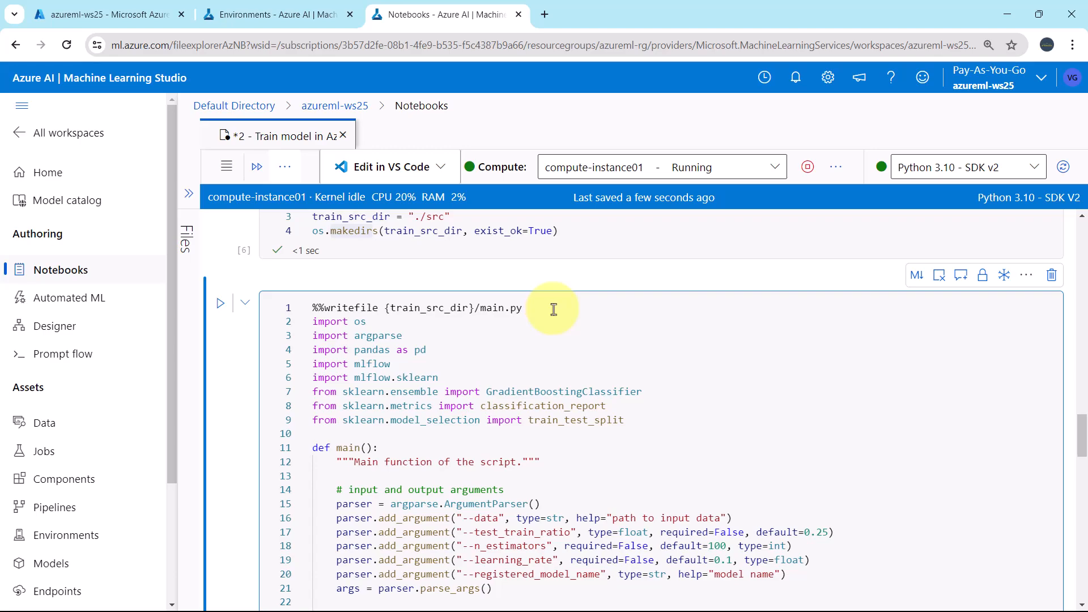
pyautogui.moveTo(647, 418)
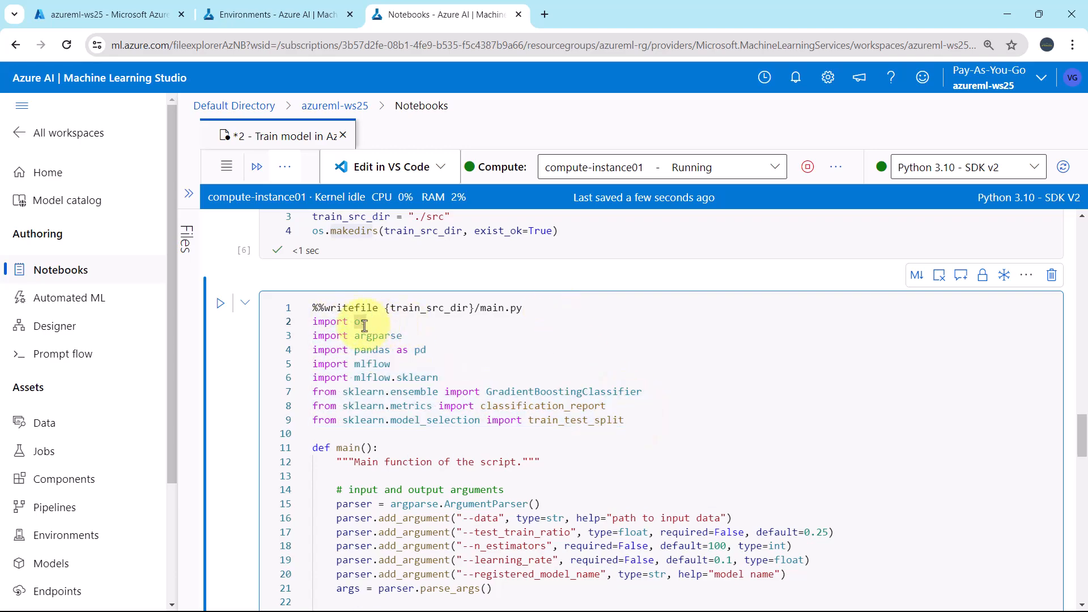
pyautogui.moveTo(361, 322)
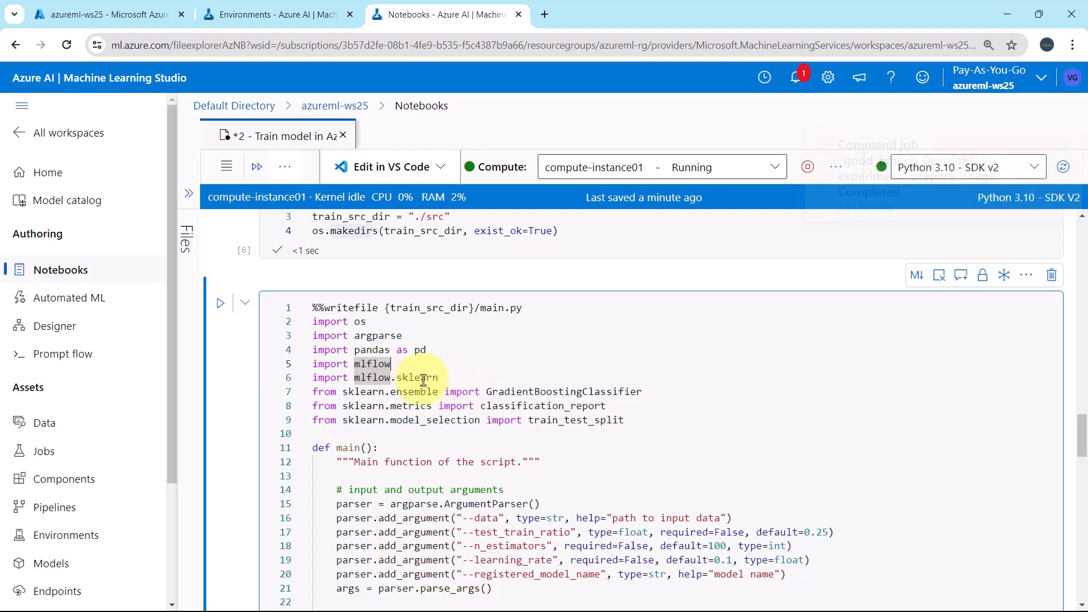
pyautogui.press('ctrl+s')
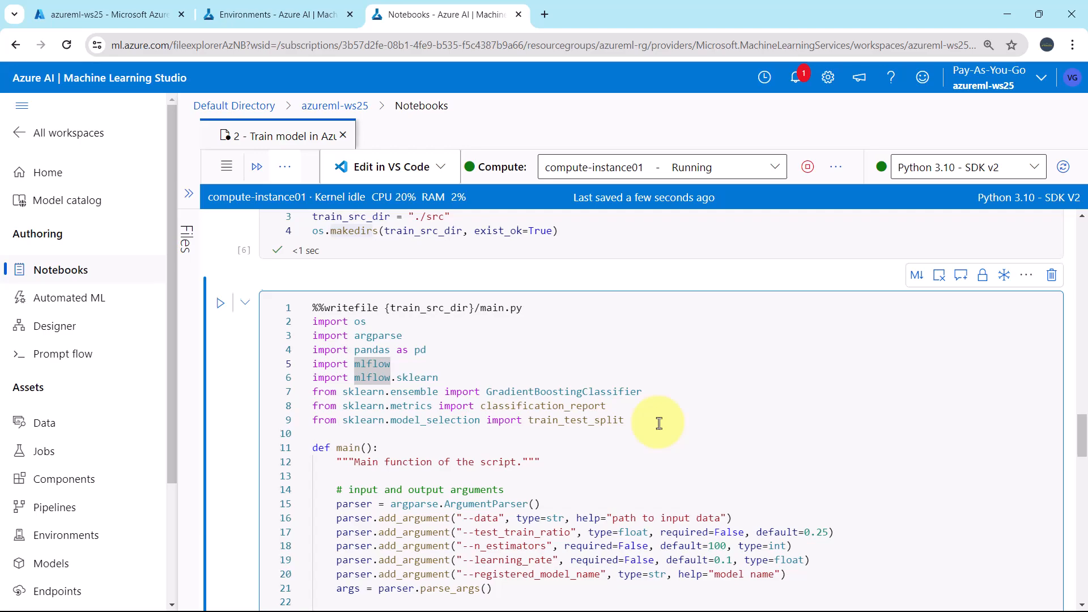
pyautogui.scroll(-3)
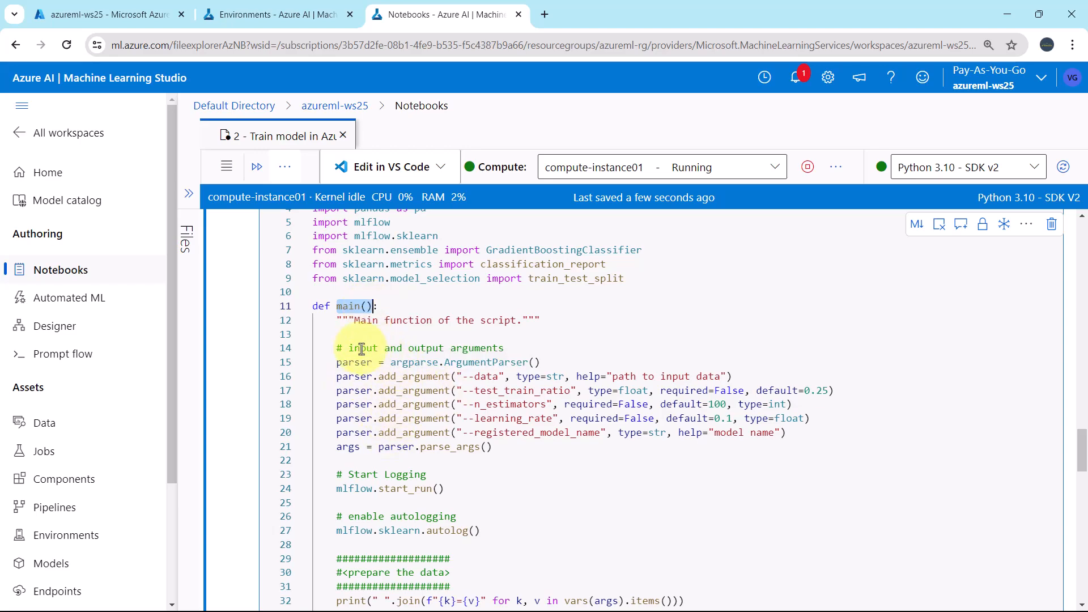
pyautogui.scroll(-3)
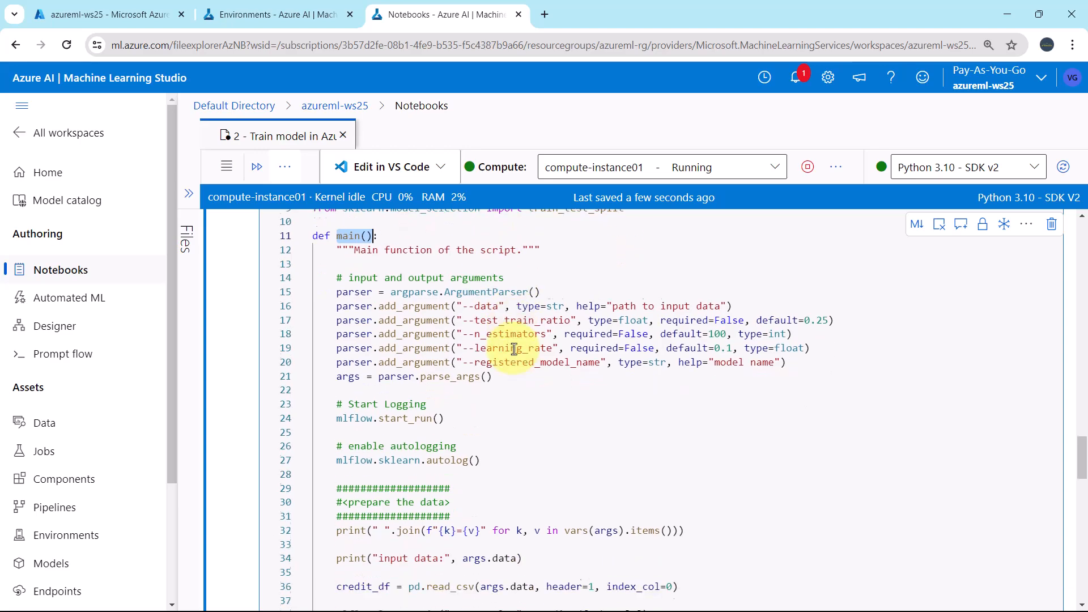
pyautogui.scroll(-3)
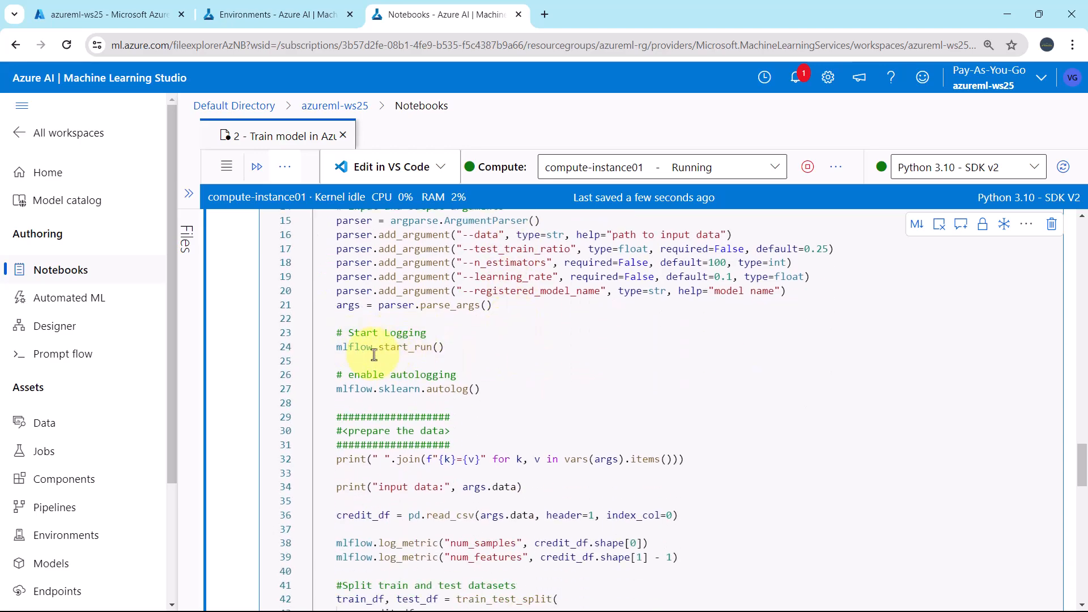
pyautogui.scroll(-3)
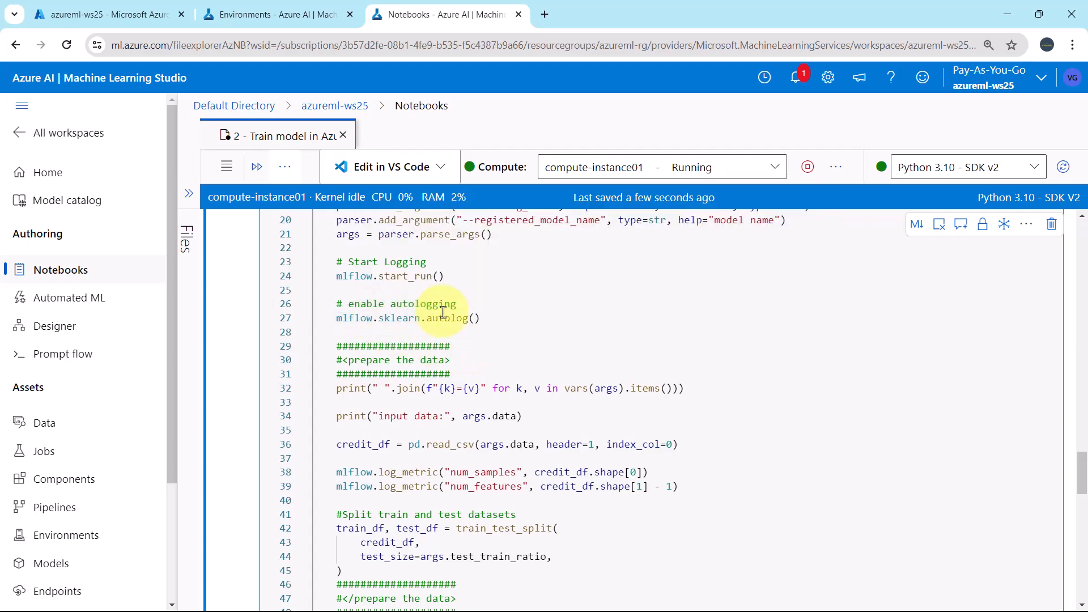
pyautogui.moveTo(433, 332)
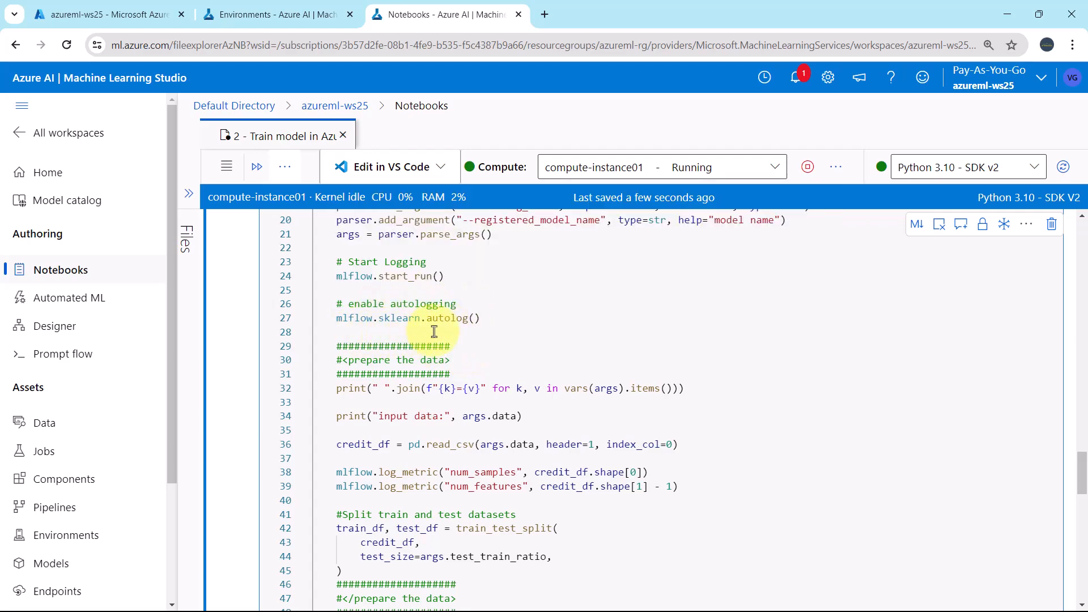
pyautogui.scroll(-3)
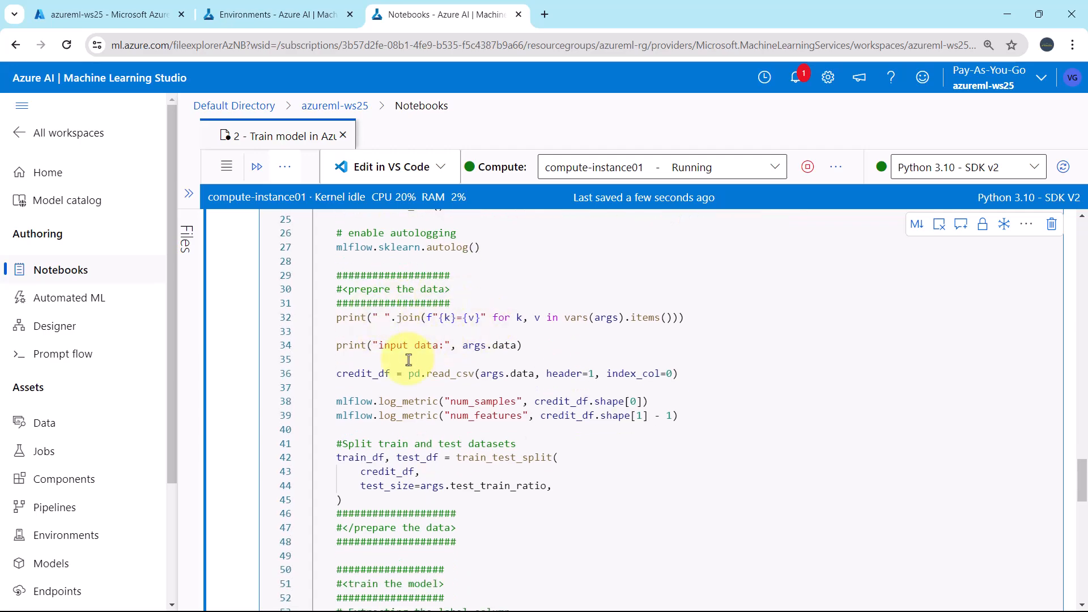
pyautogui.scroll(-3)
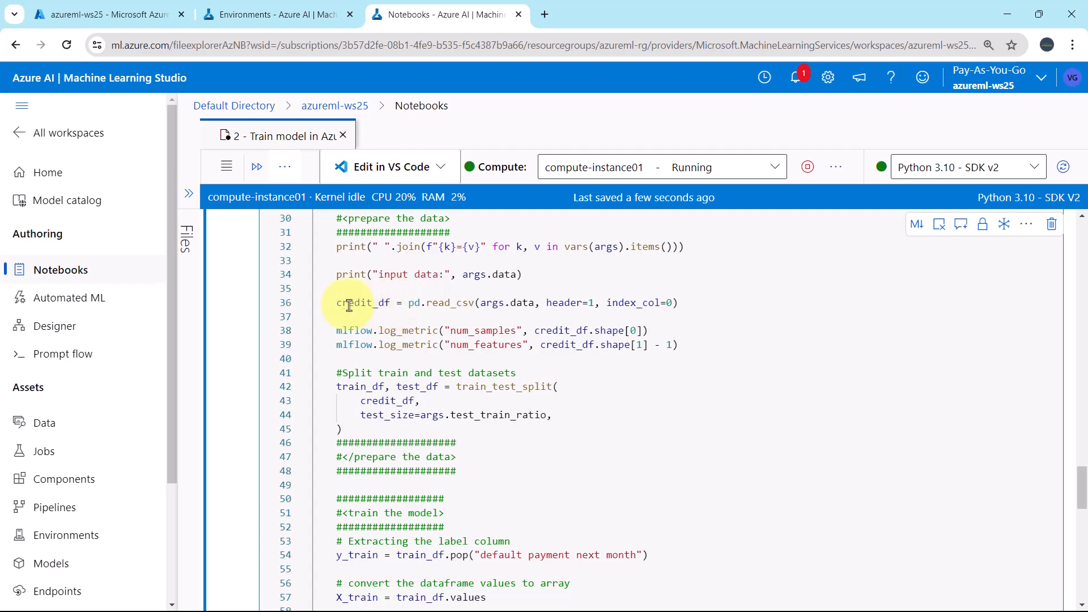
pyautogui.moveTo(458, 309)
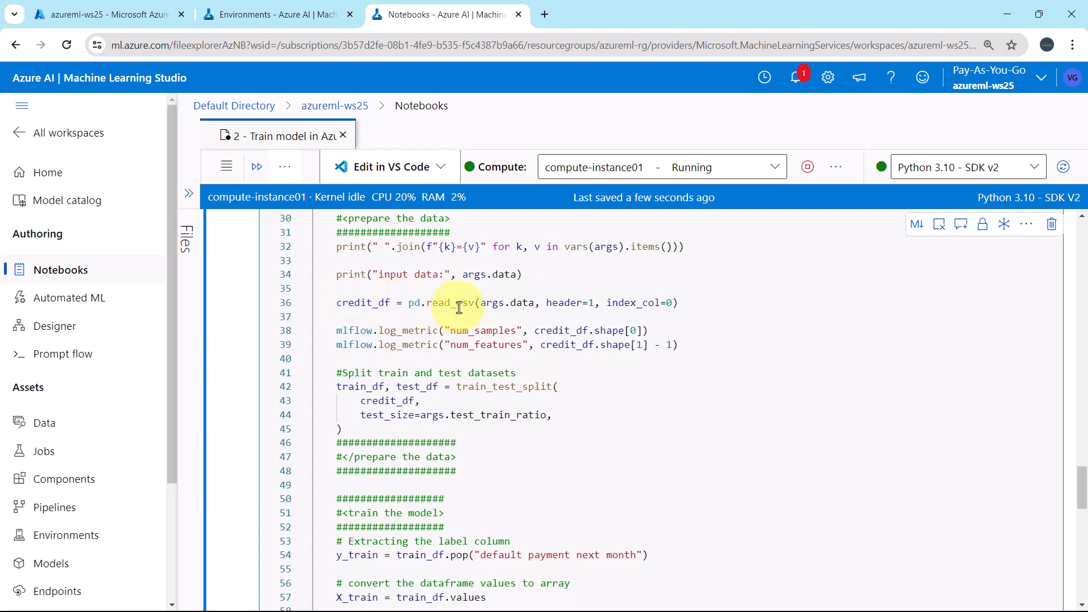
pyautogui.scroll(-3)
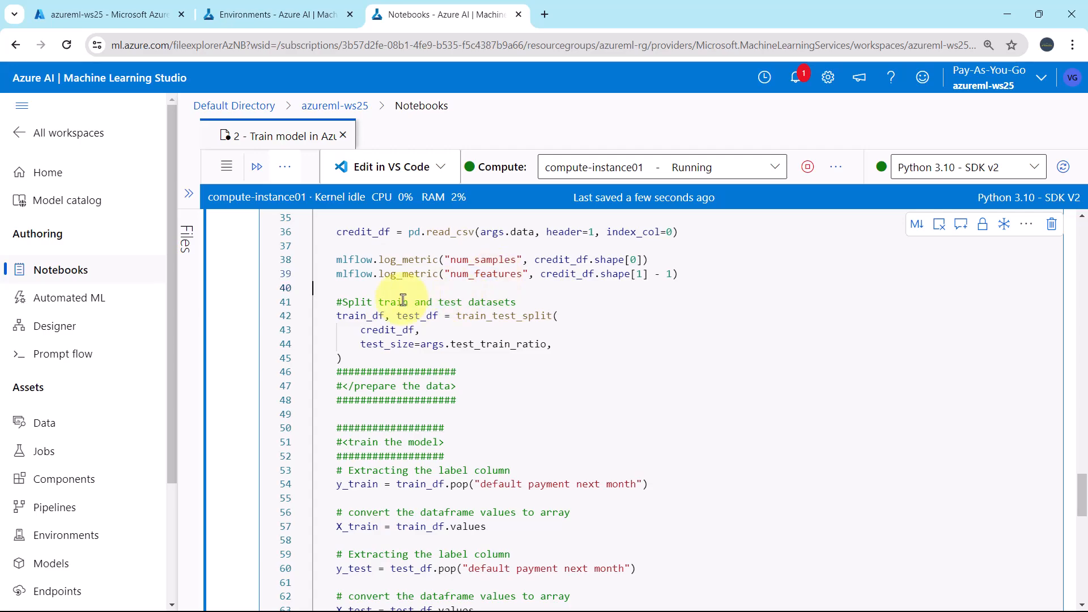
pyautogui.scroll(-3)
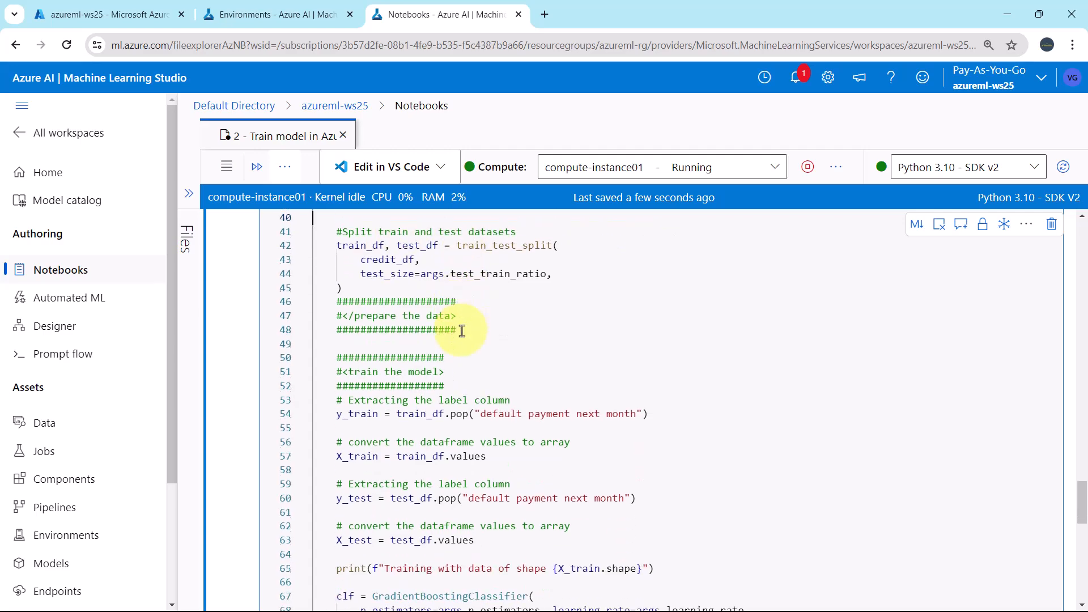
pyautogui.scroll(-3)
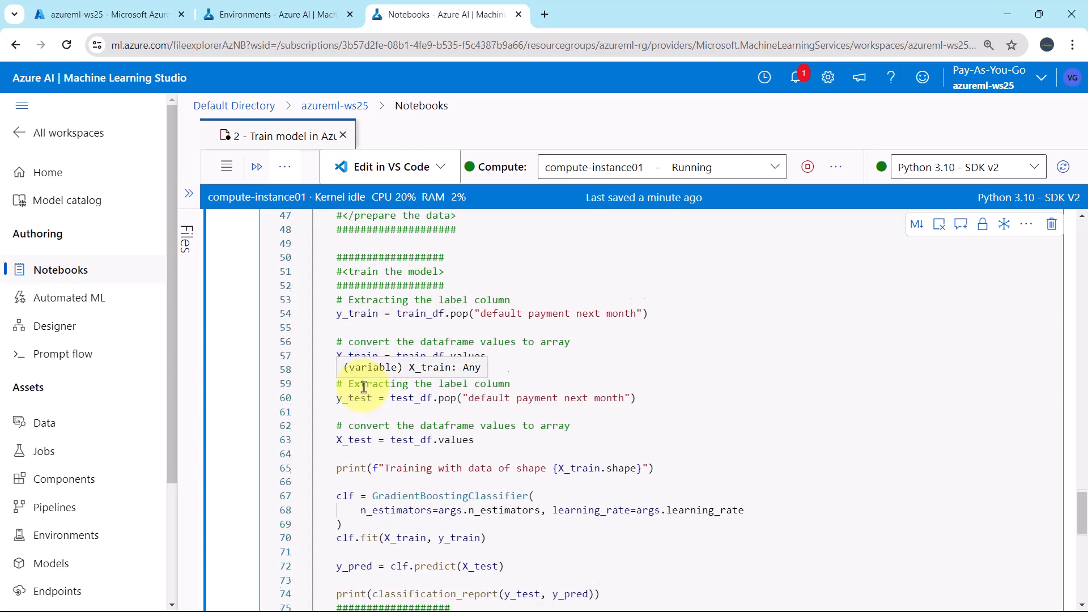
pyautogui.scroll(-3)
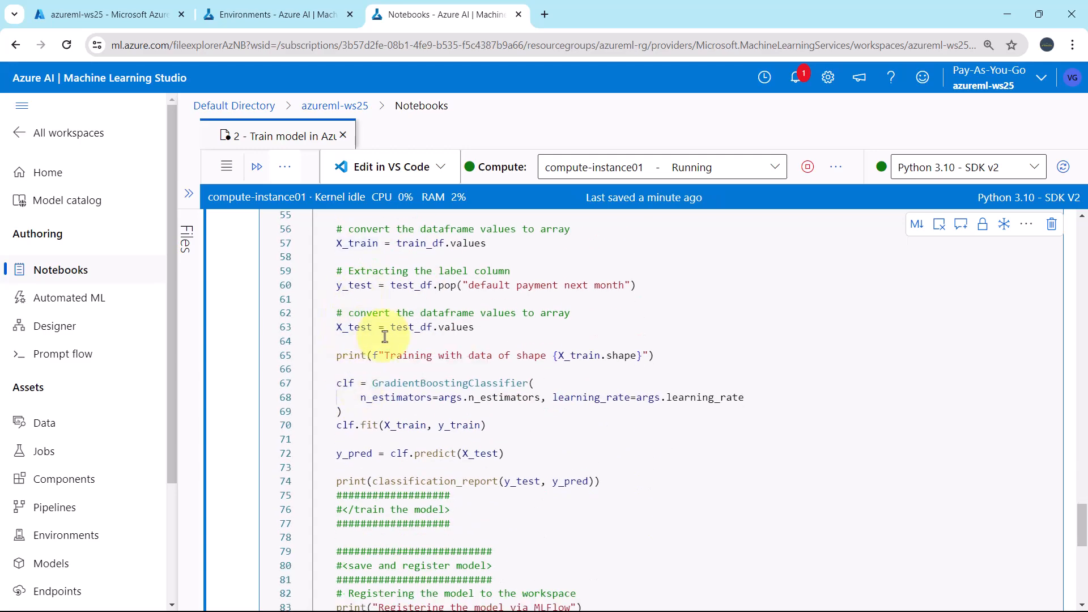
pyautogui.scroll(-3)
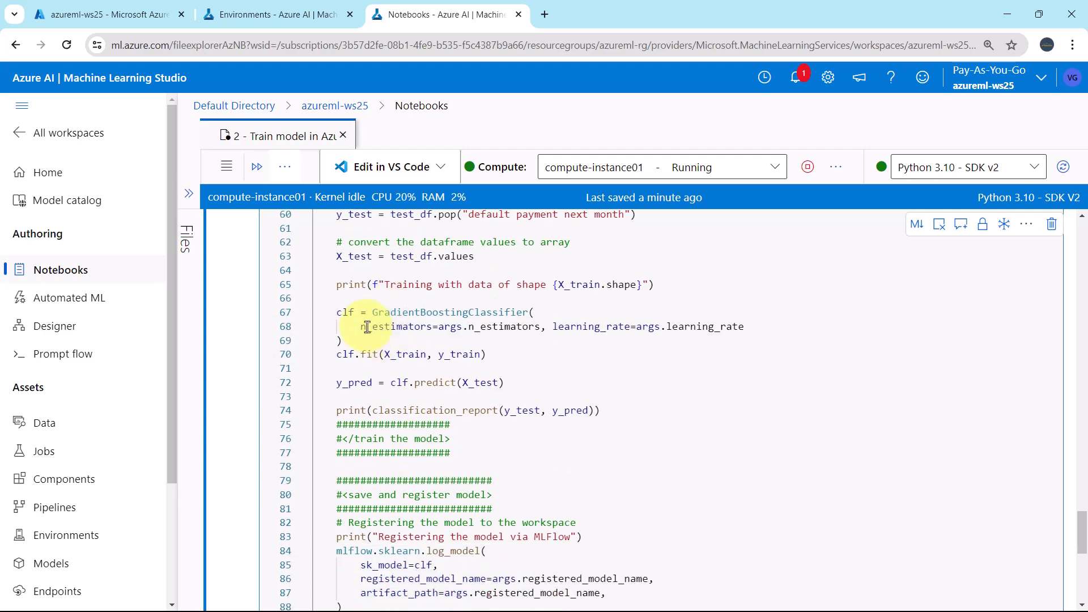
pyautogui.moveTo(409, 345)
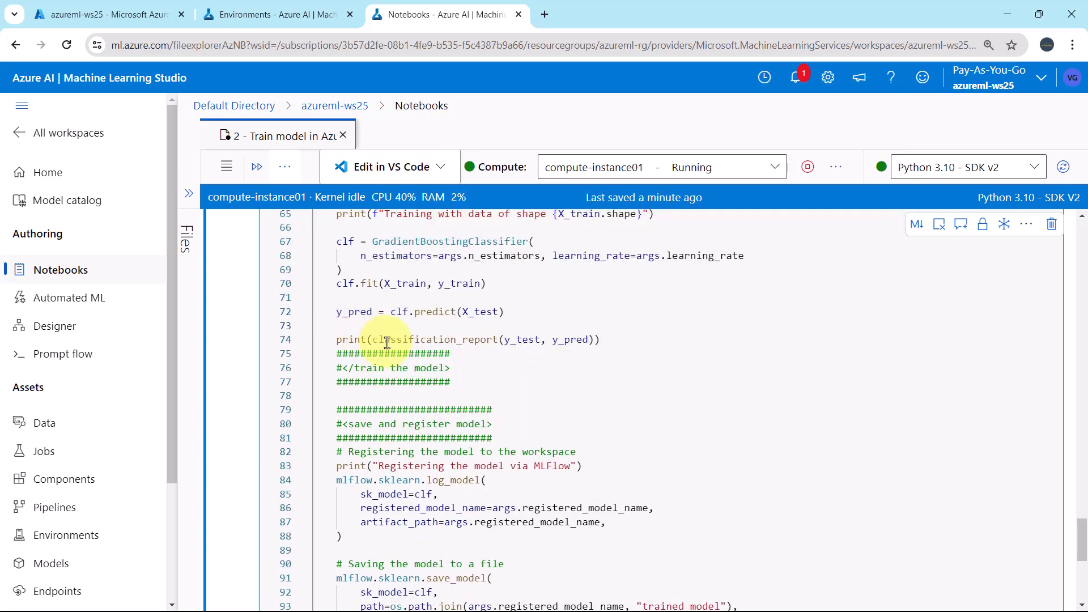
pyautogui.moveTo(415, 339)
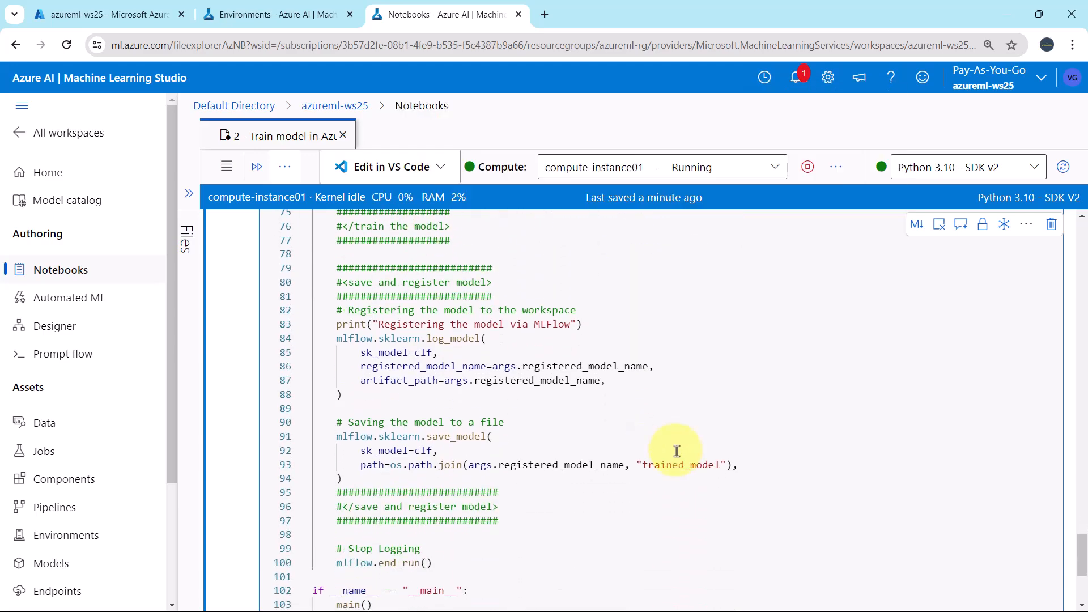
pyautogui.moveTo(541, 302)
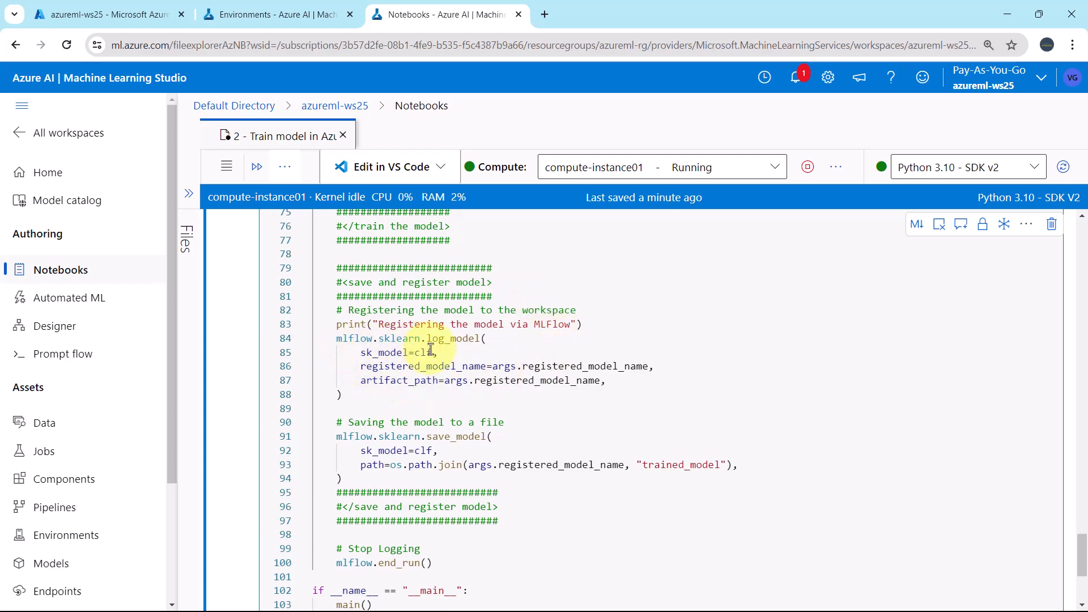
pyautogui.moveTo(455, 342)
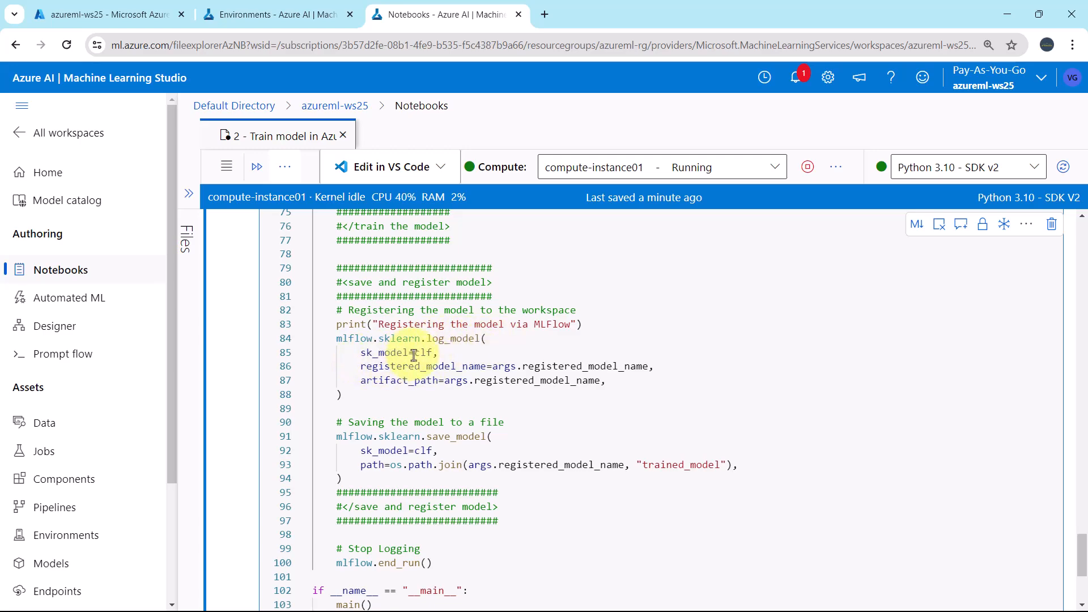
pyautogui.doubleClick(421, 352)
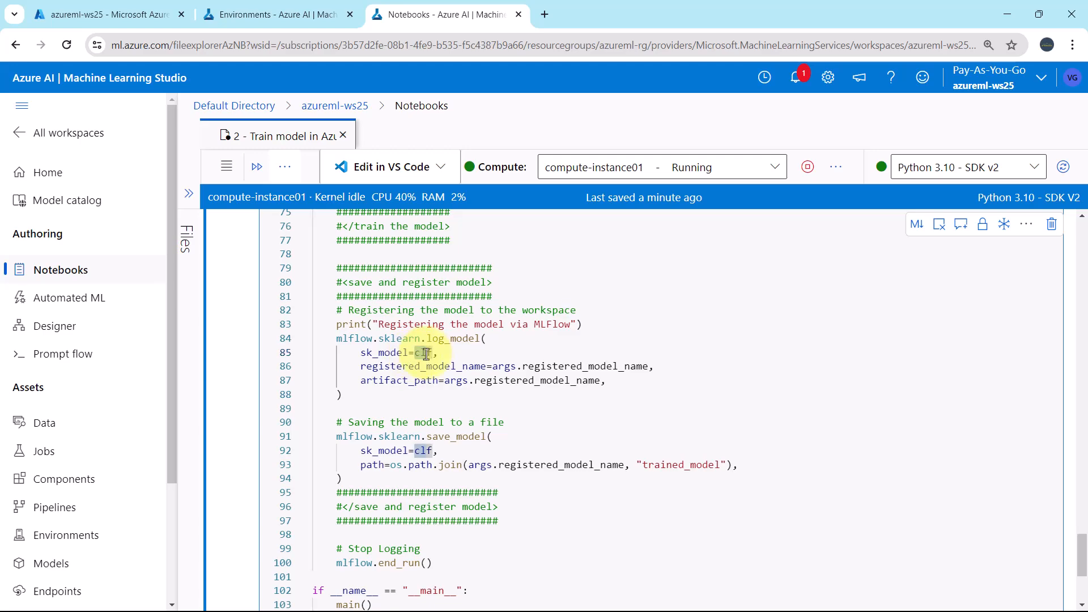
pyautogui.scroll(3)
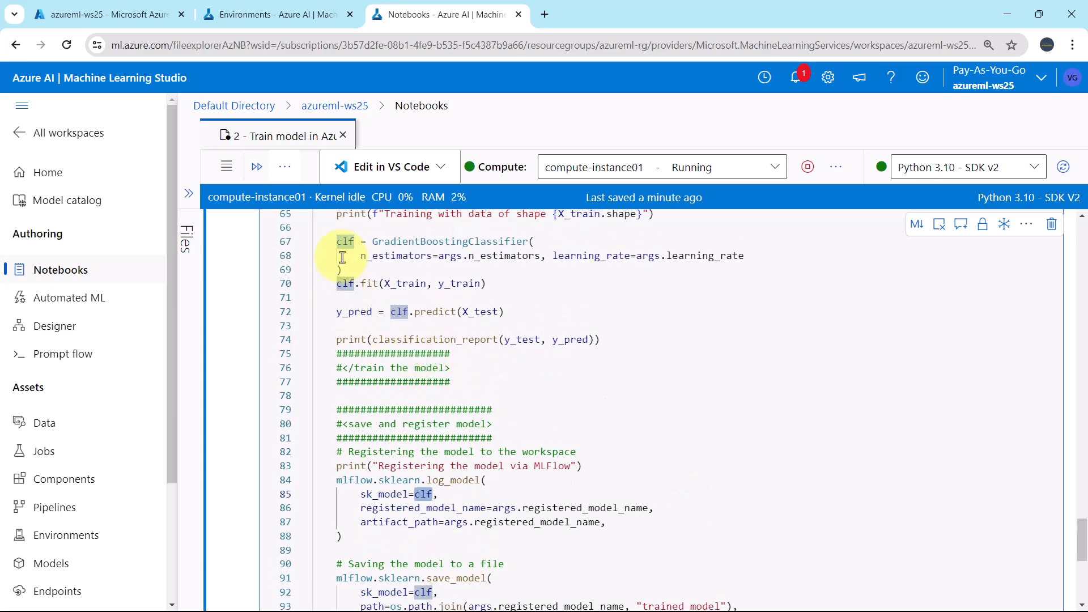
pyautogui.scroll(-3)
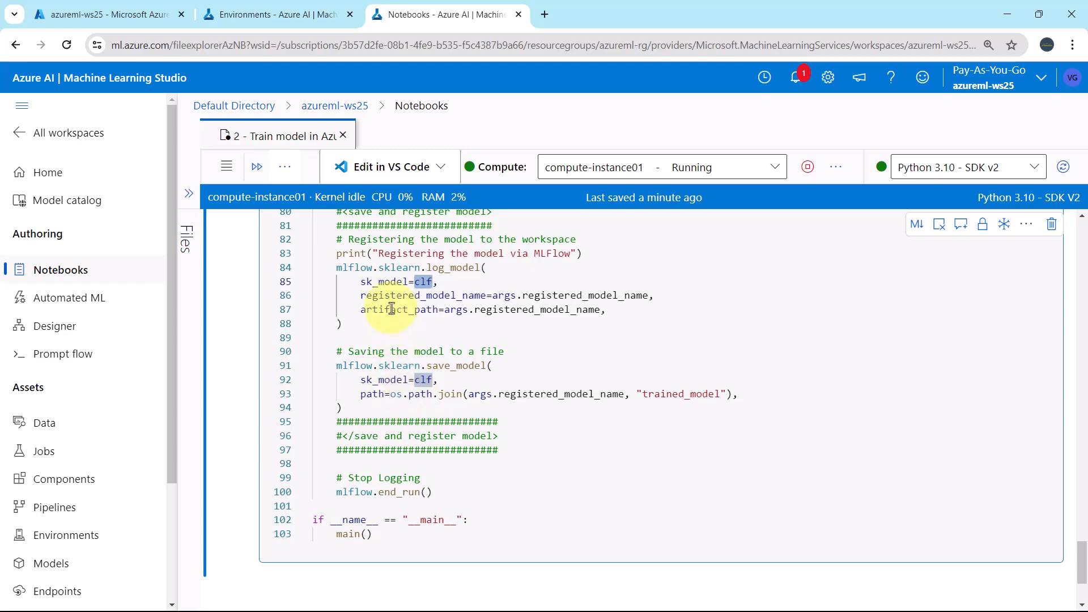
pyautogui.moveTo(519, 294)
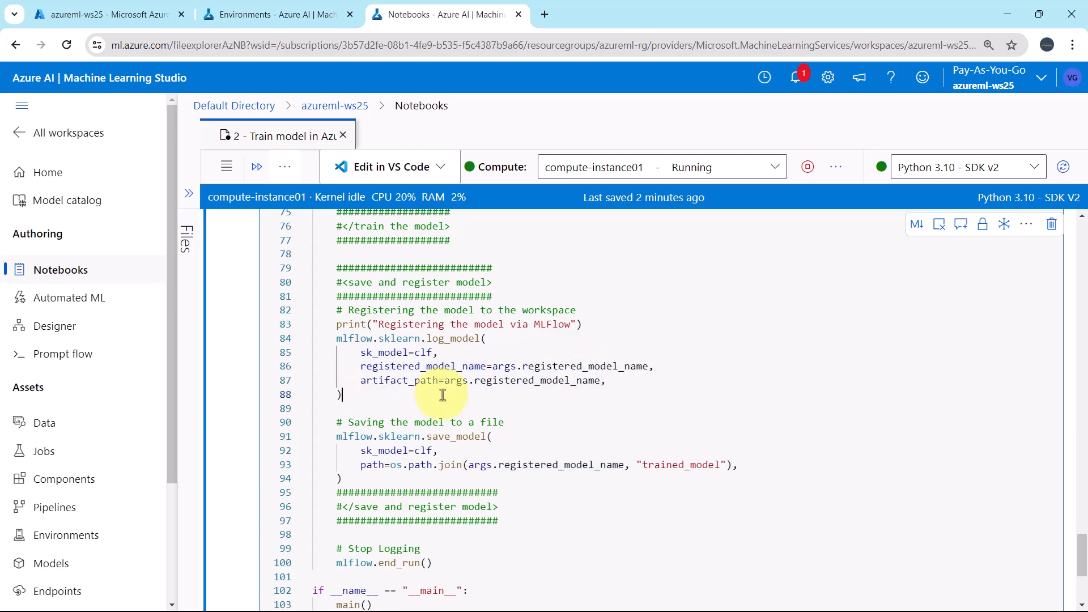
pyautogui.scroll(-3)
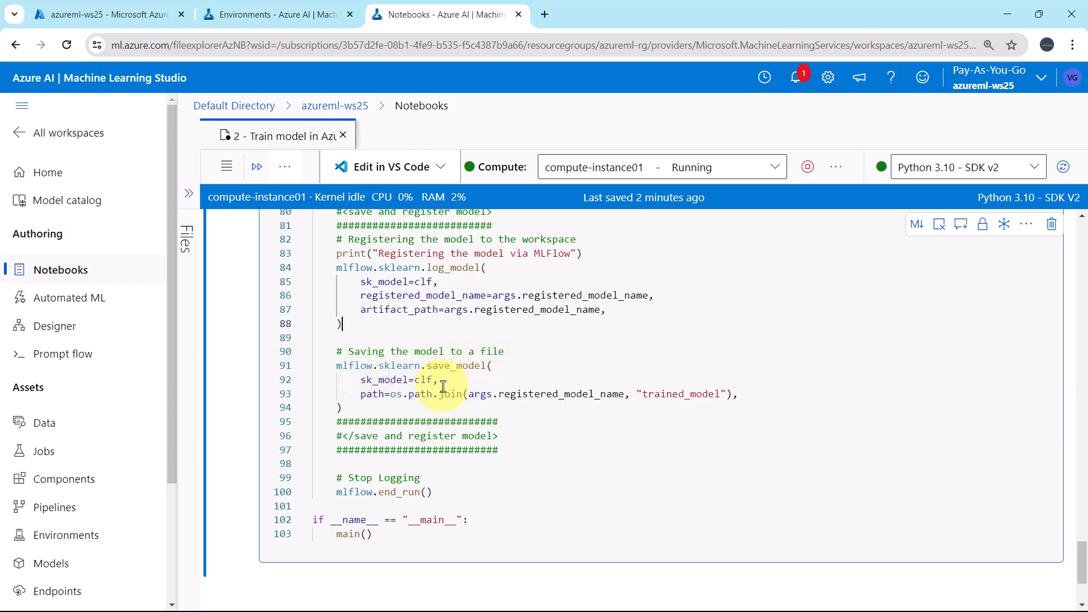
pyautogui.moveTo(422, 380)
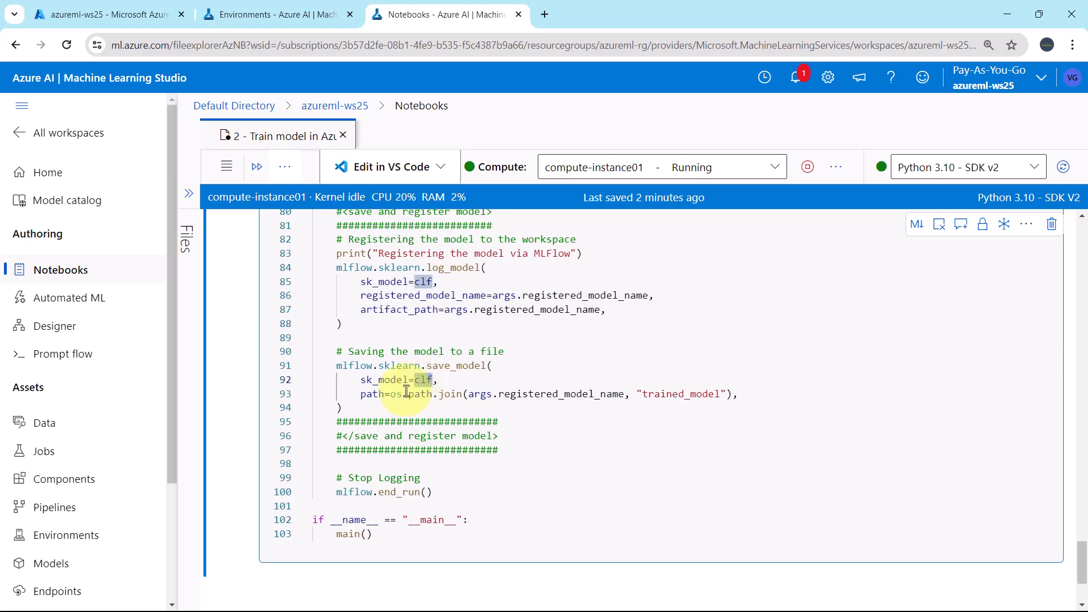
pyautogui.scroll(3)
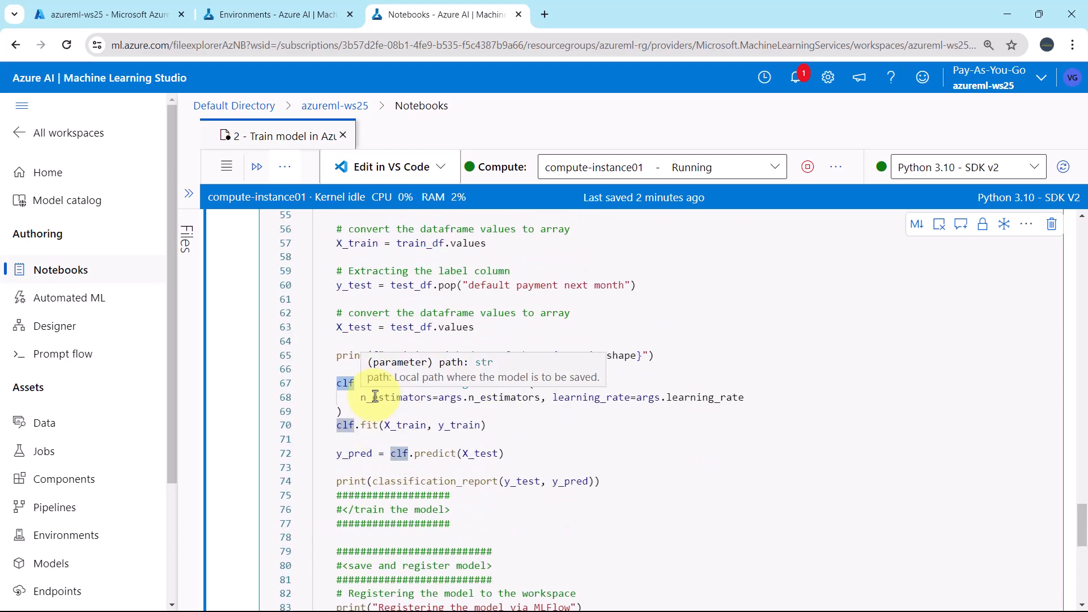
pyautogui.scroll(3)
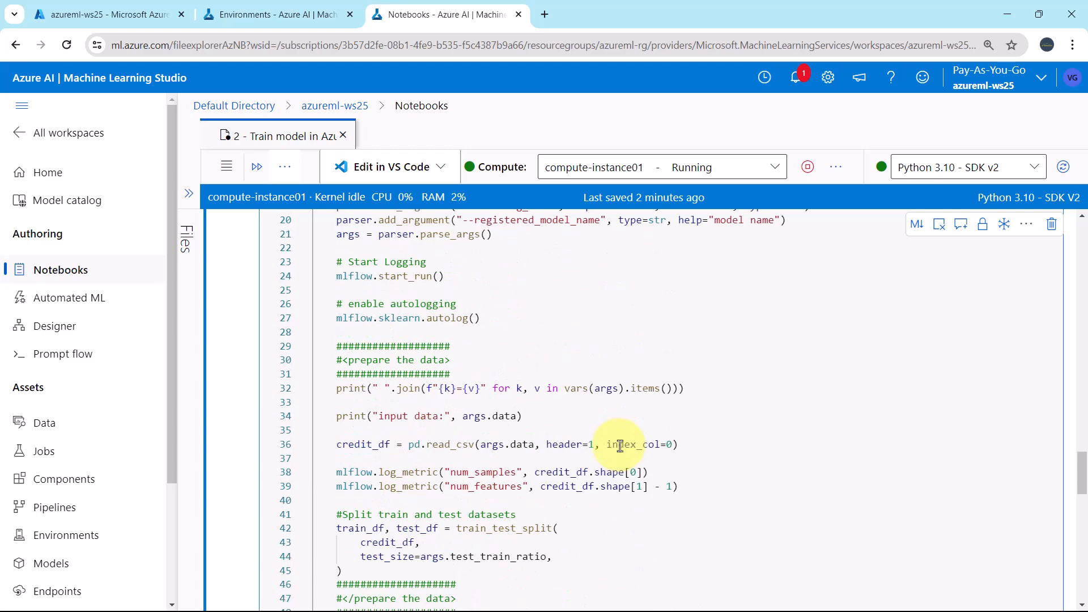
pyautogui.scroll(3)
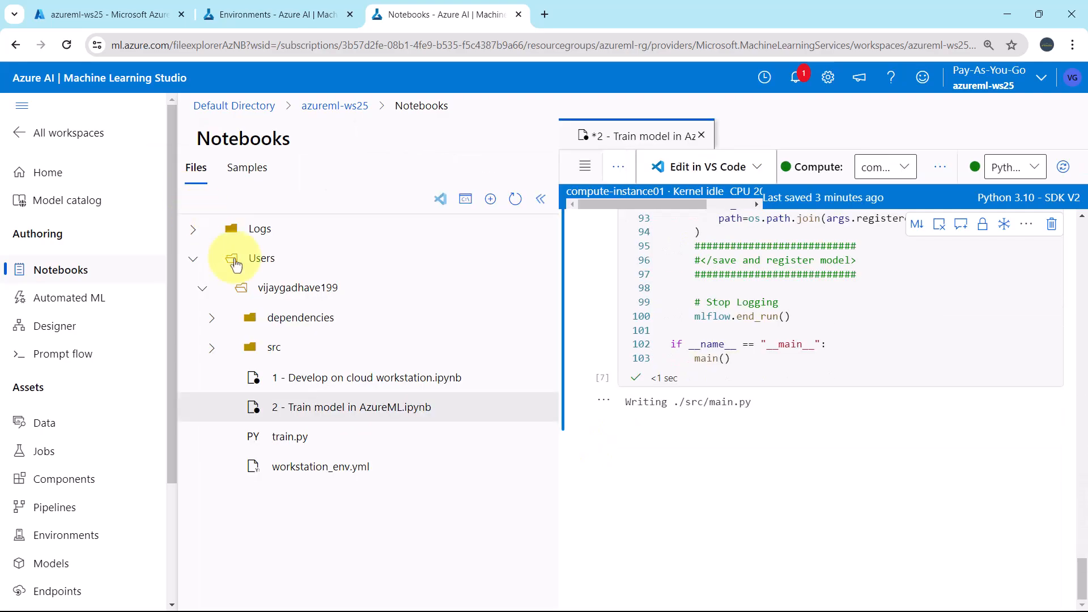
# - Verify main.py sits inside the src folder, then scroll back to '3 - Create training script'
pyautogui.click(515, 198)
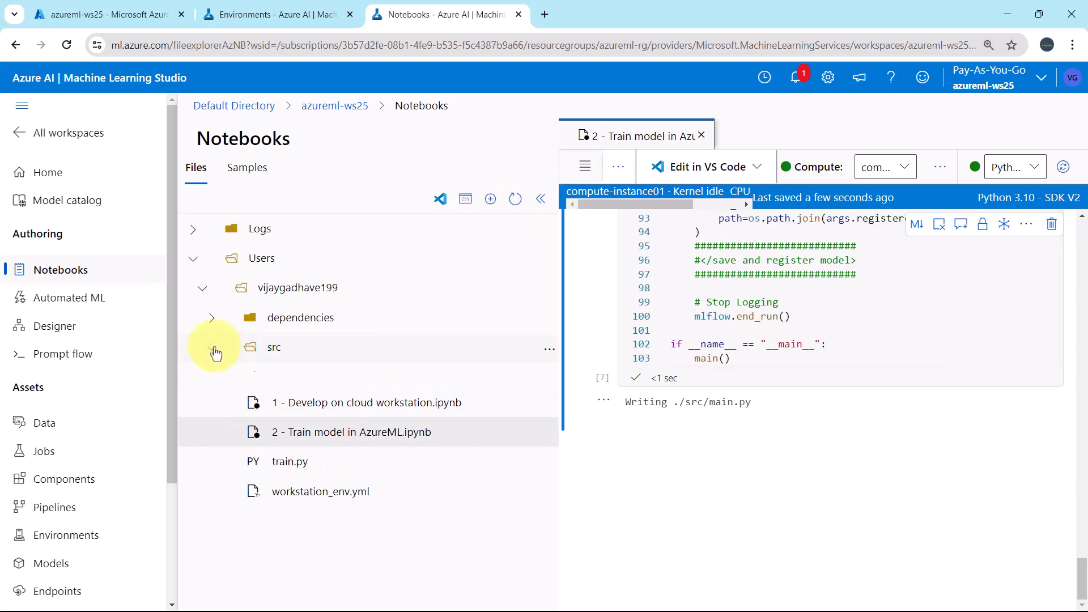
pyautogui.click(216, 346)
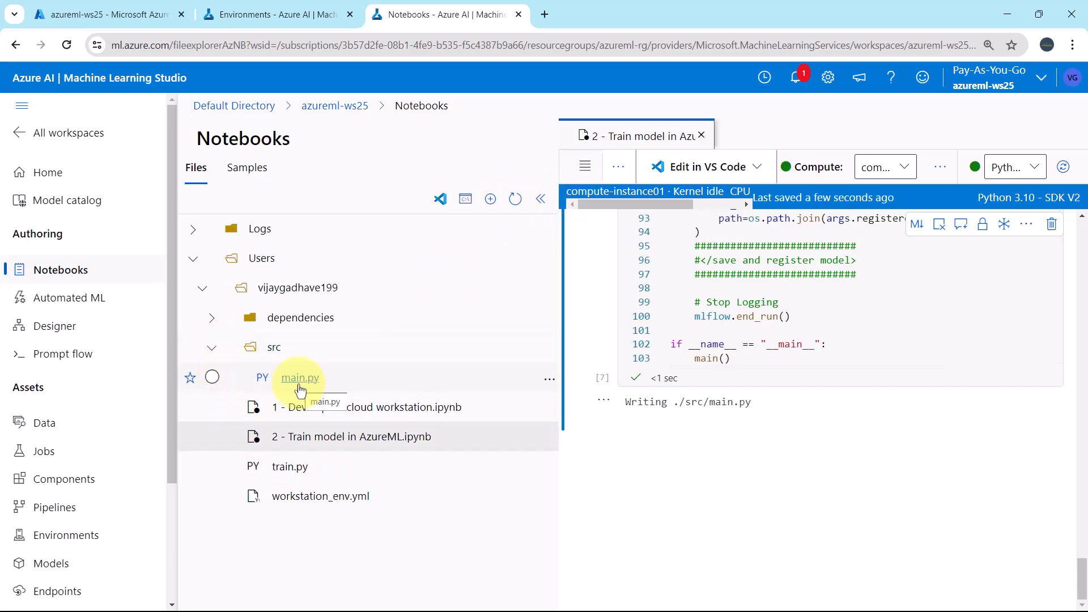
pyautogui.moveTo(452, 386)
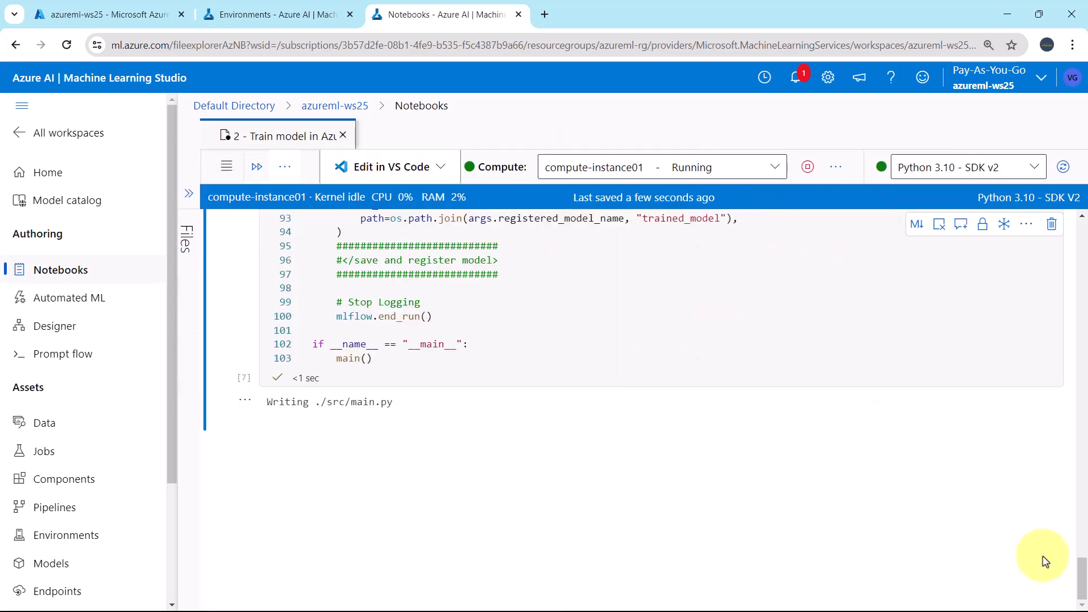
pyautogui.scroll(3)
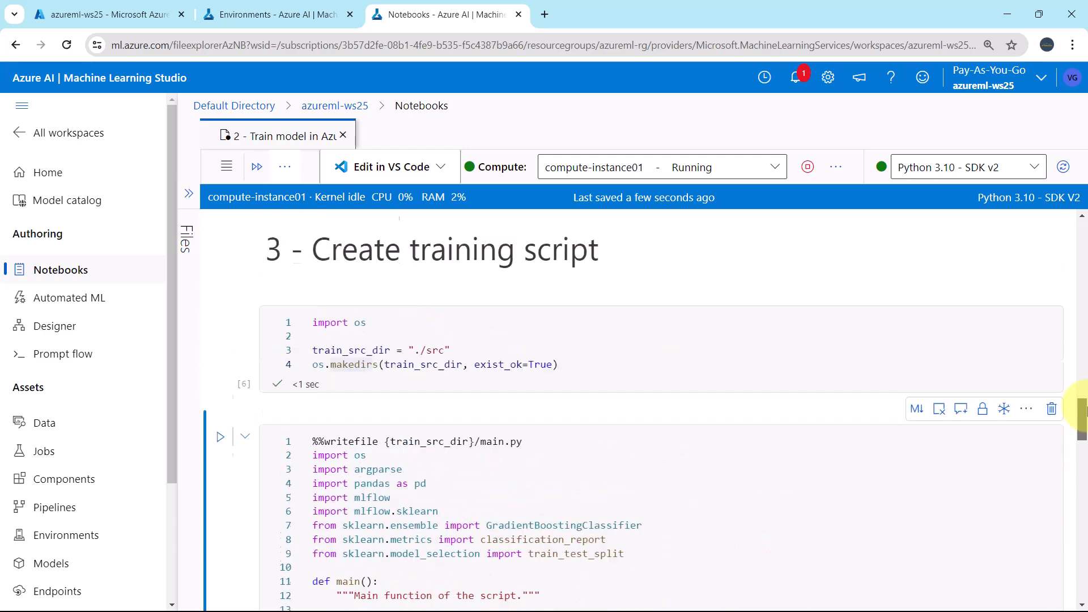